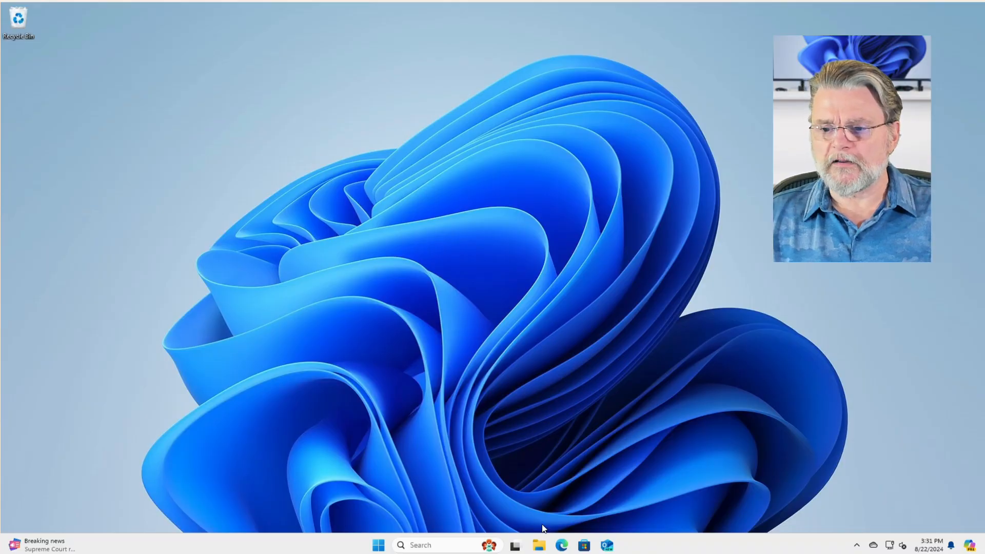
View This PC's drives in File Explorer, then launch Disk Management from the Start button menu.
click(514, 545)
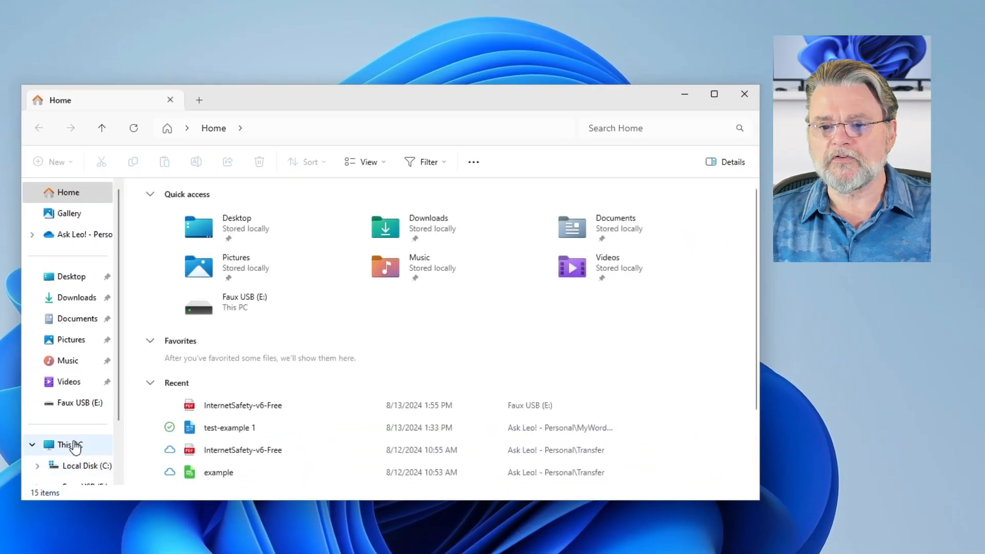
click(68, 444)
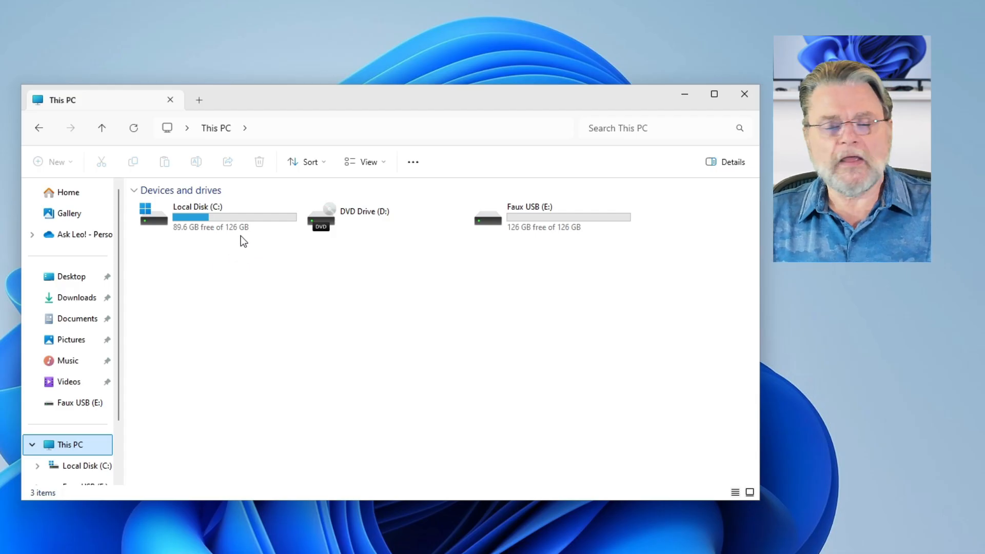
mouse_move(186, 284)
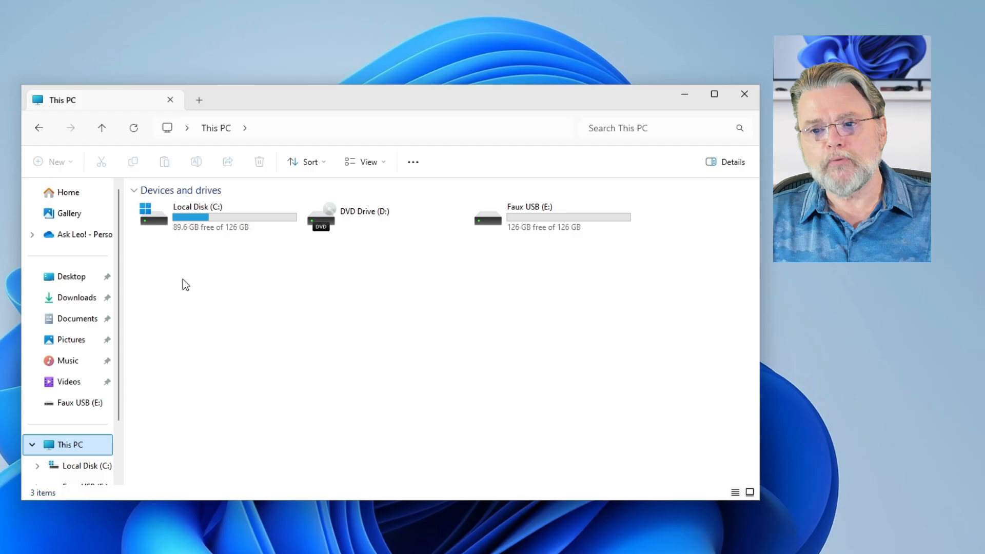
mouse_move(371, 402)
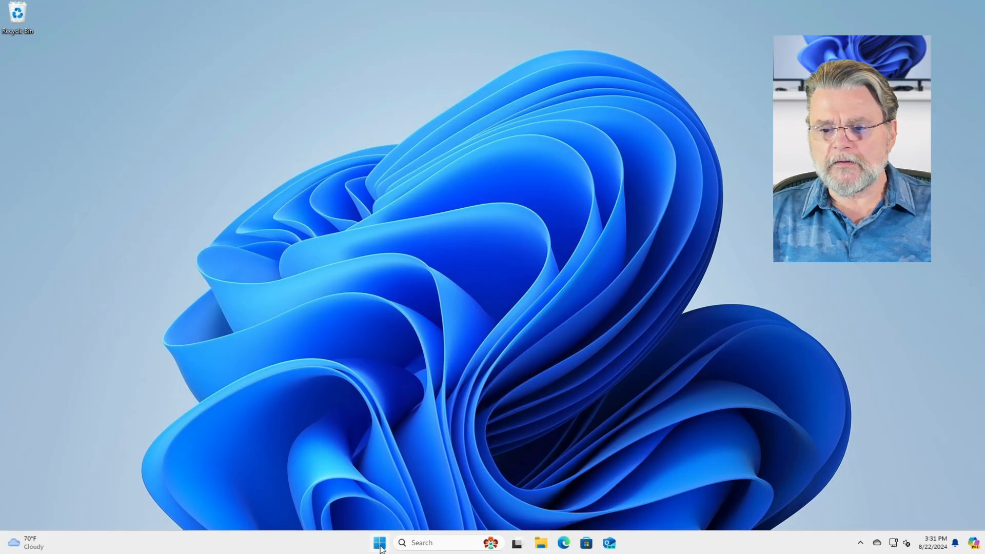
right_click(380, 542)
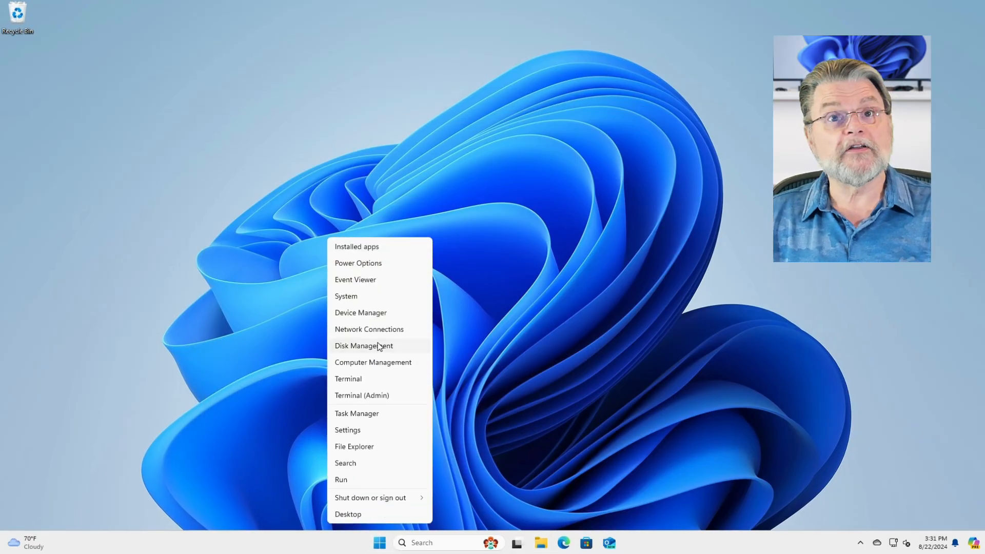
click(363, 346)
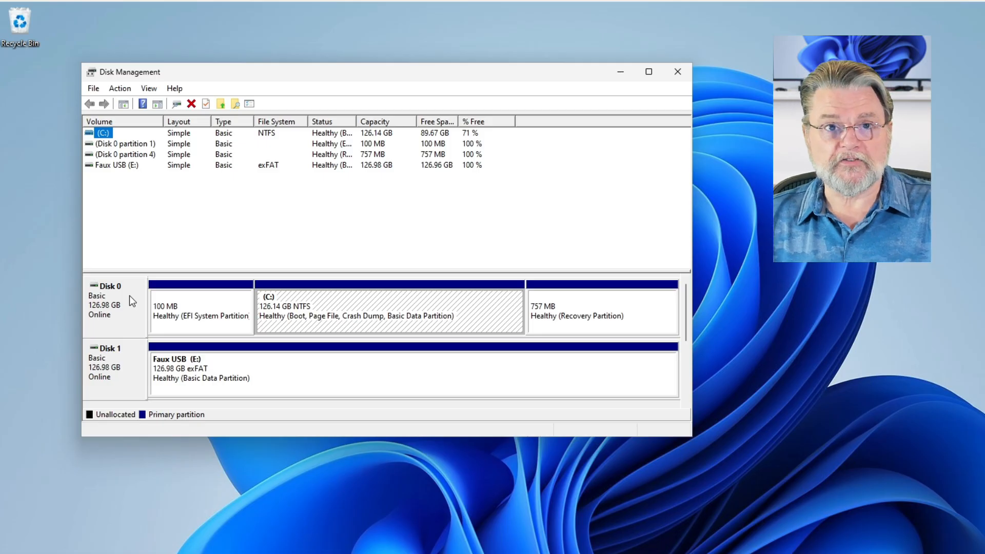
mouse_move(438, 307)
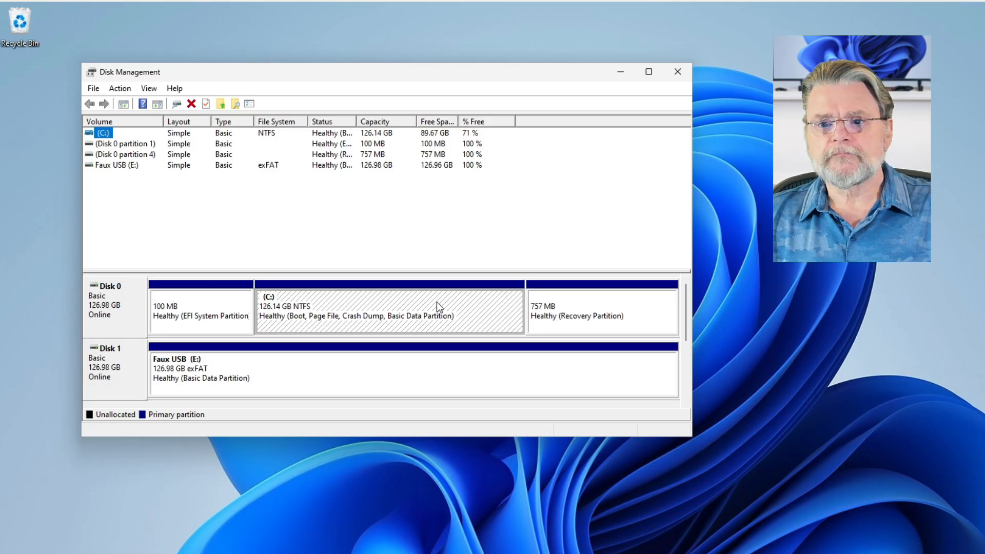
Shrink the C: volume by 50000 MB, leaving 77.32 GB NTFS and 48.83 GB unallocated.
right_click(390, 311)
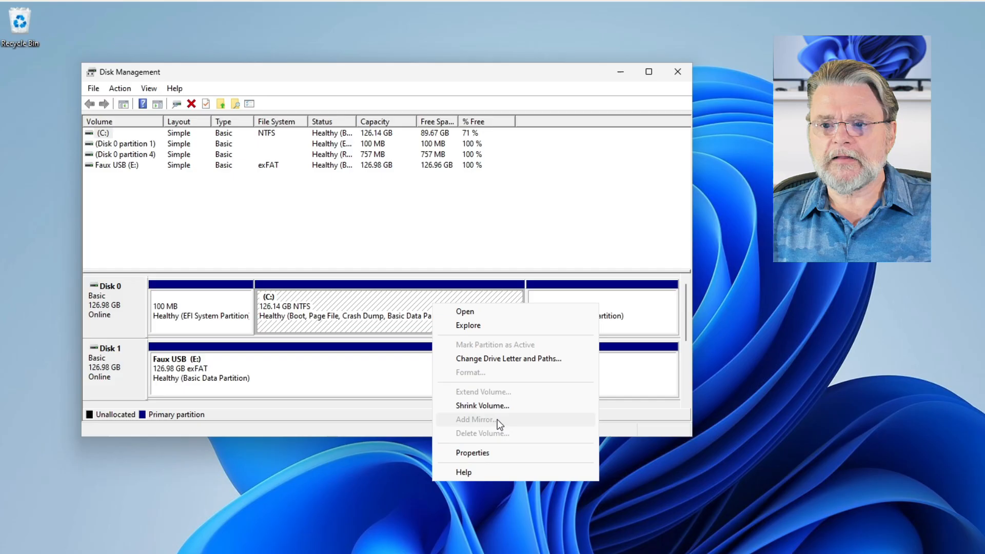
click(482, 405)
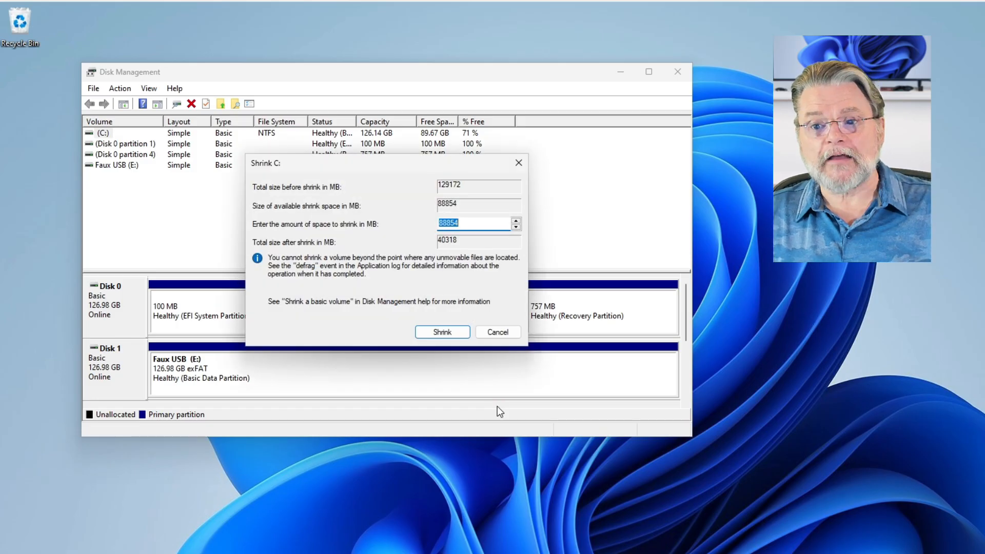
mouse_move(962, 130)
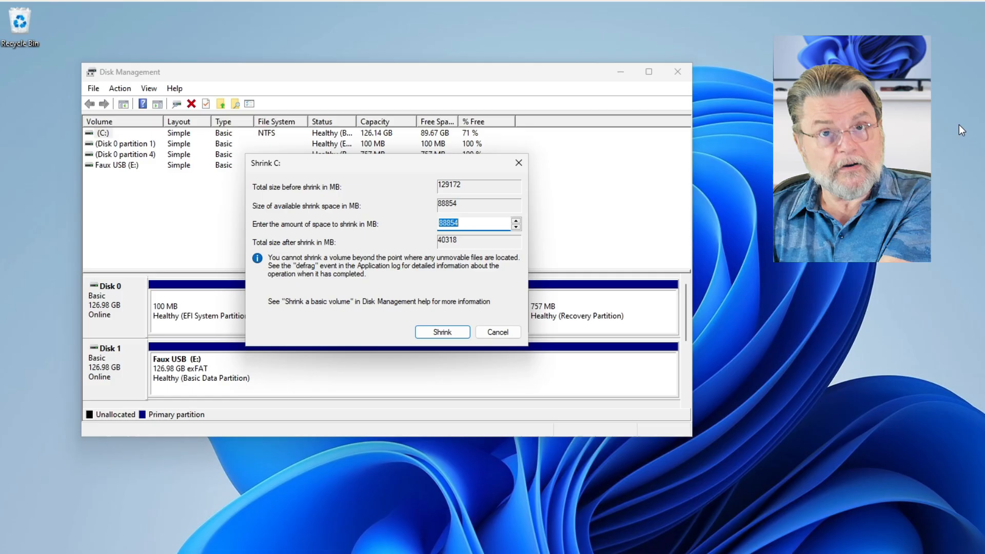
mouse_move(710, 37)
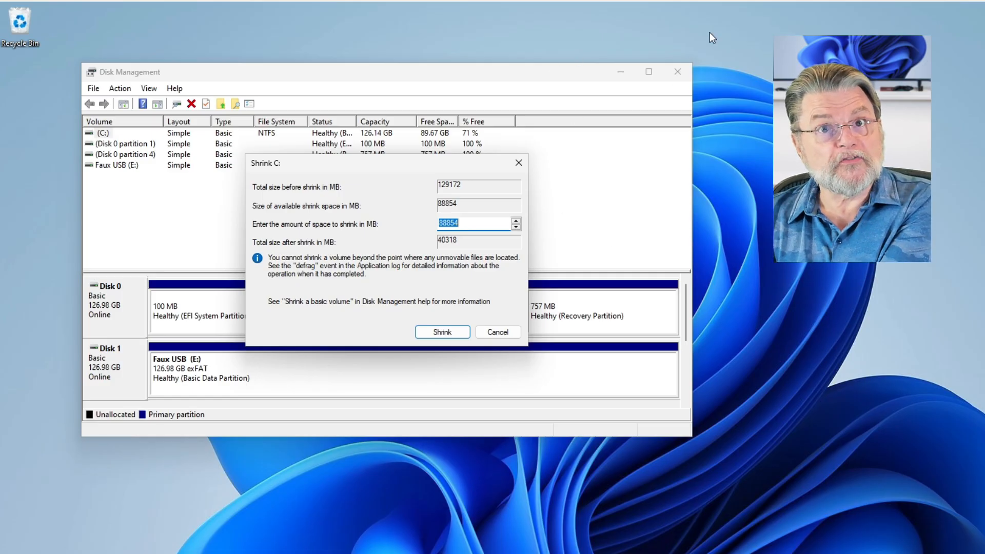
mouse_move(661, 189)
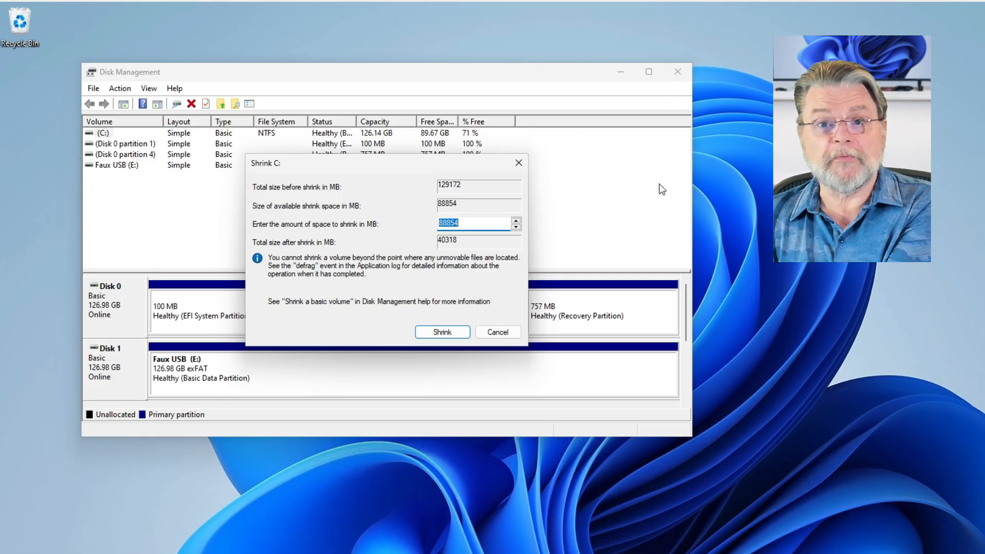
mouse_move(690, 176)
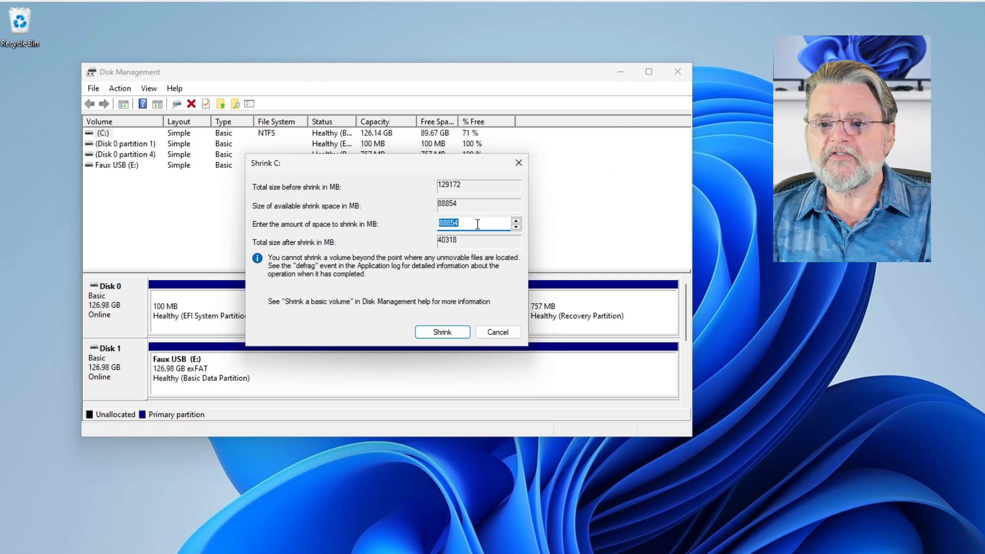
mouse_move(658, 65)
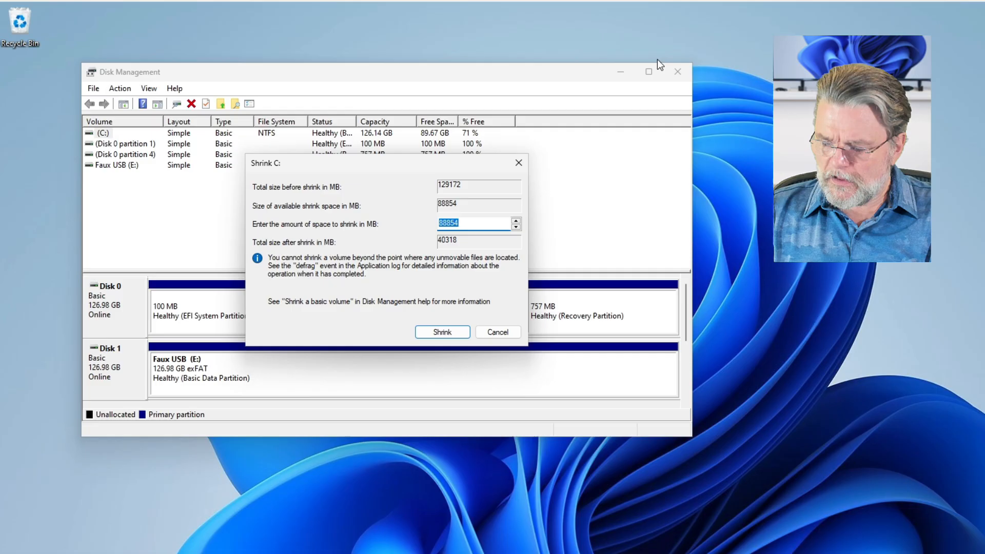
text(50000)
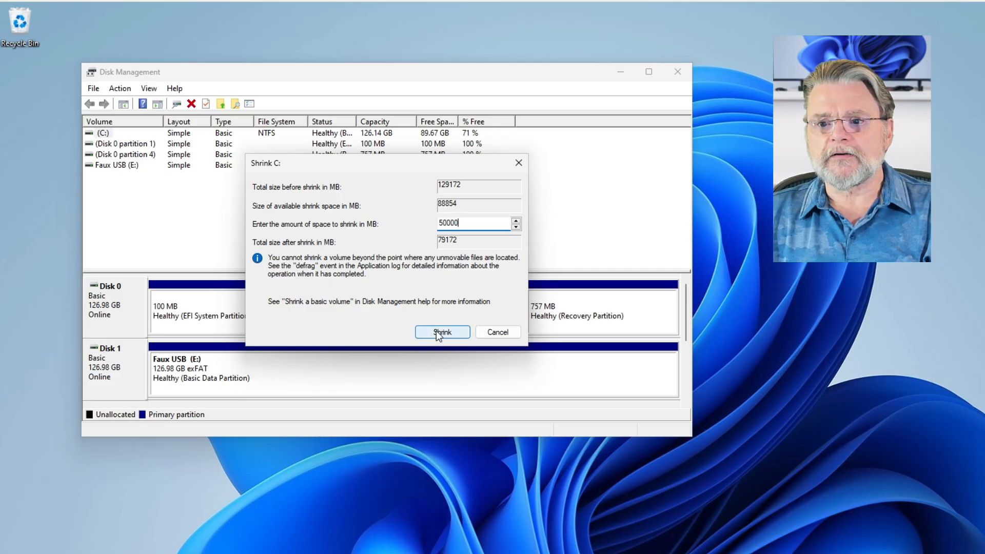
click(441, 331)
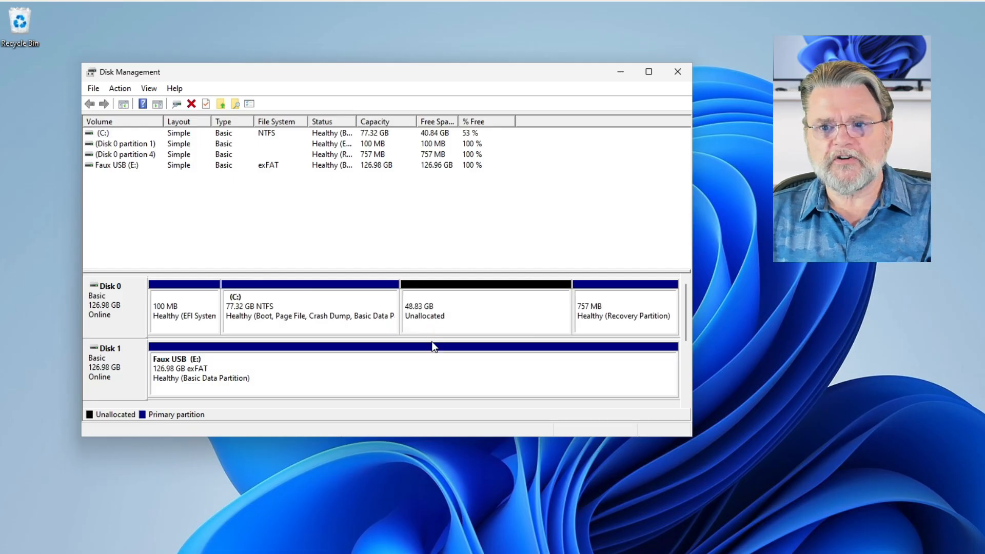
mouse_move(433, 391)
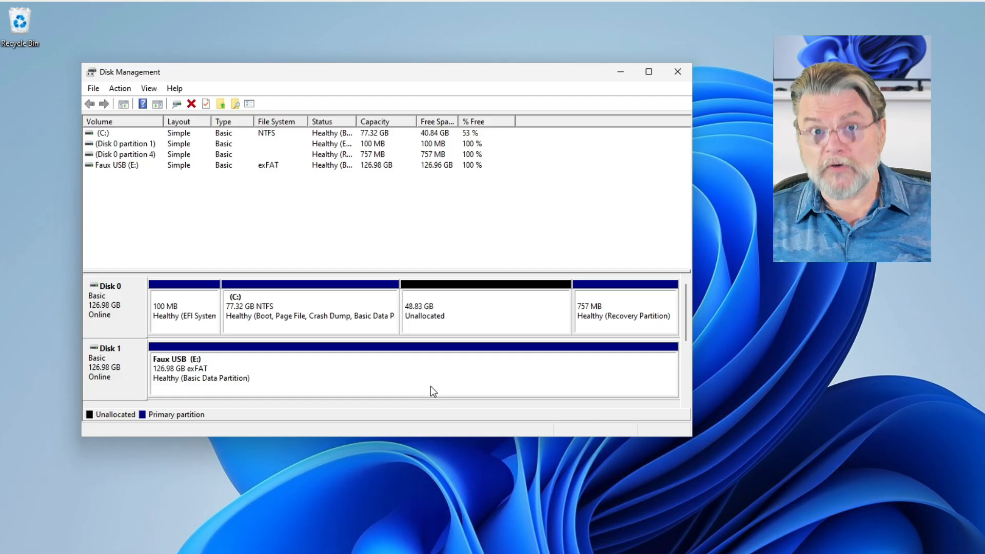
mouse_move(483, 323)
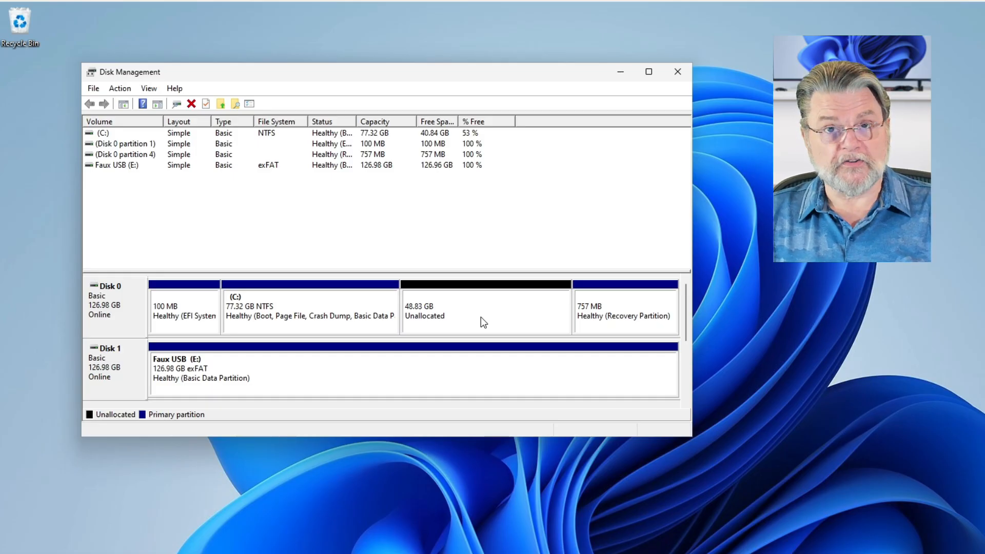
Start a new simple volume on the 48.83 GB unallocated space with size 49999 MB.
right_click(483, 308)
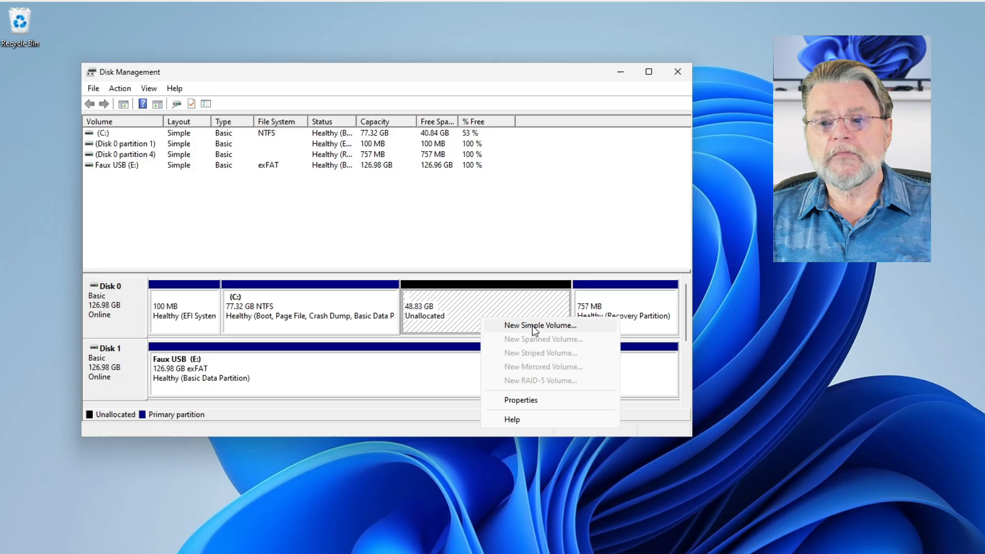
click(541, 326)
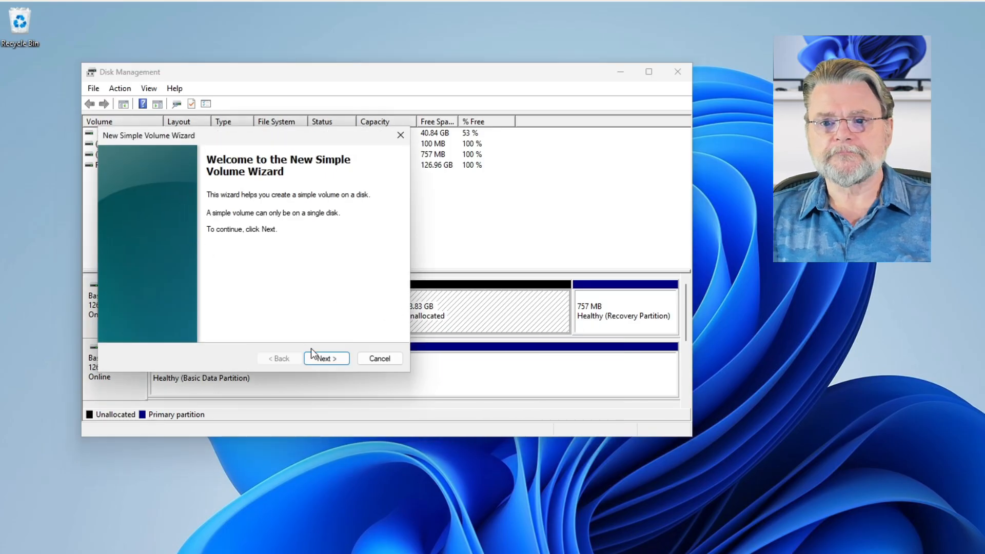
click(327, 358)
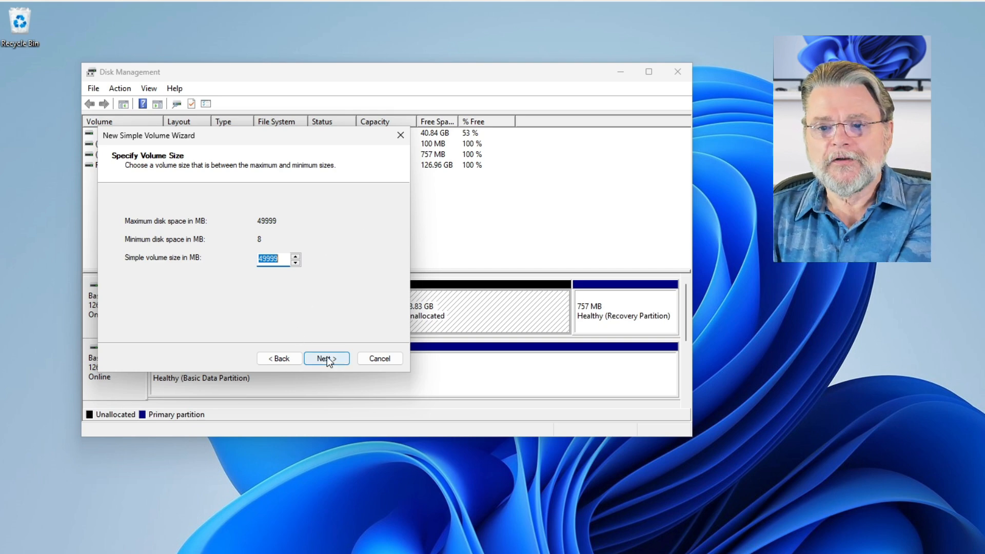
click(327, 359)
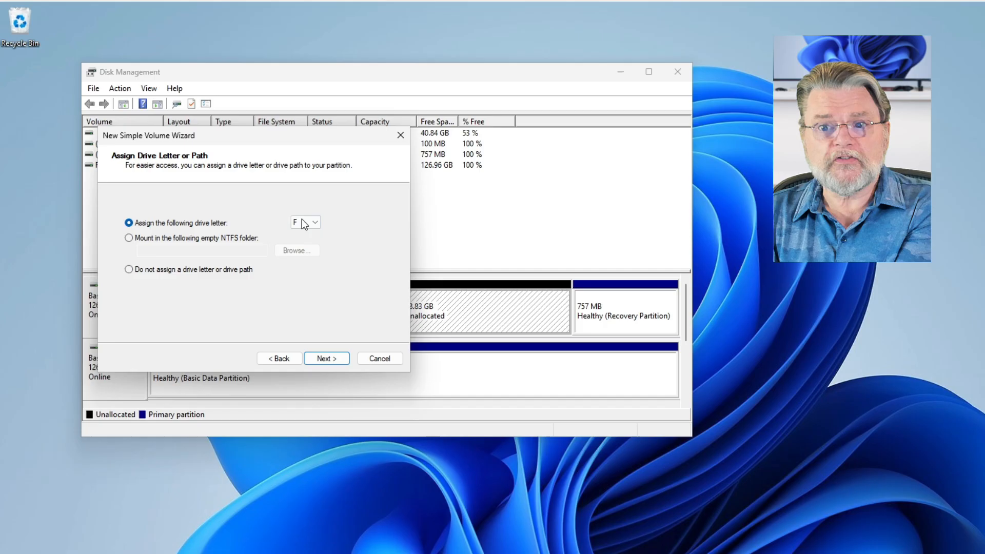
mouse_move(387, 222)
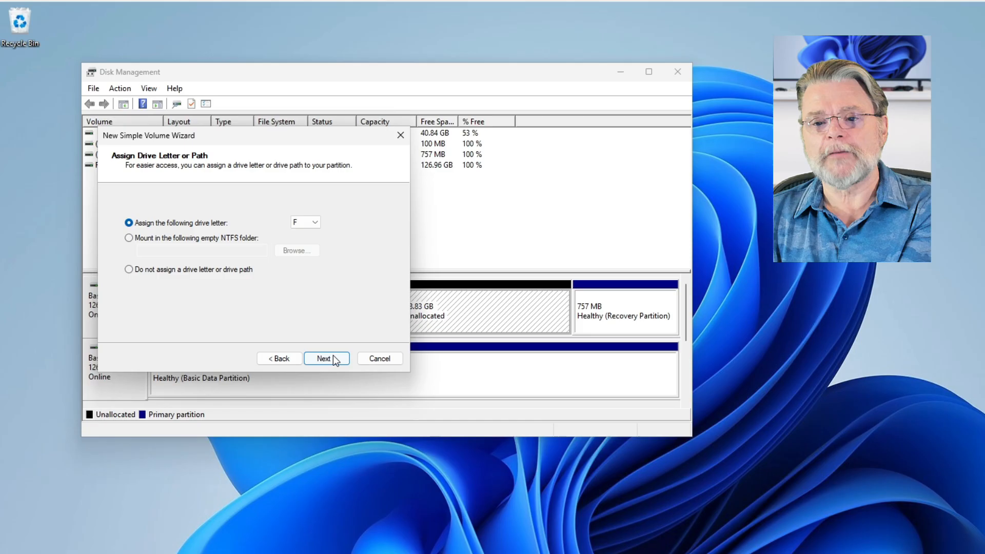
Accept drive letter F, label the NTFS volume 'Data Drive' and finish creating it.
click(322, 358)
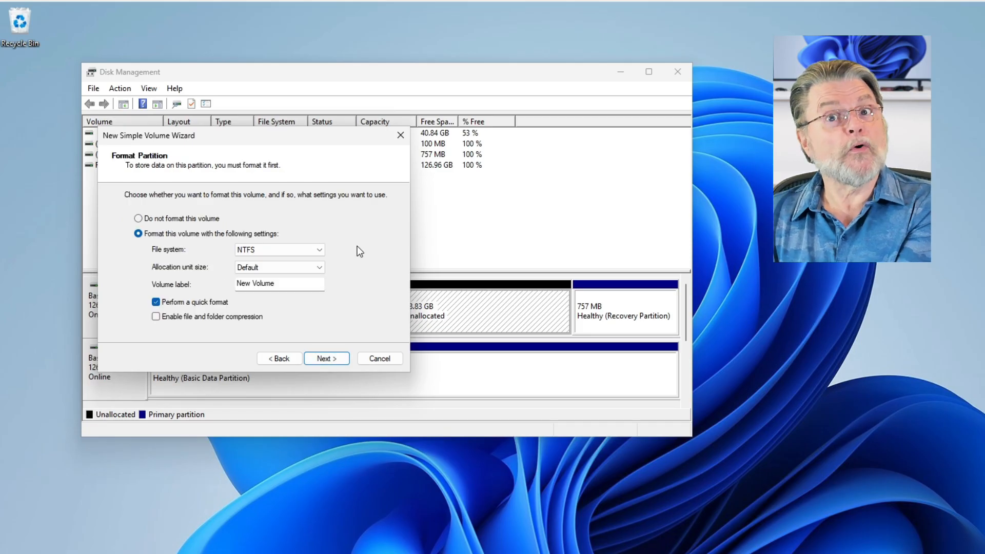
mouse_move(345, 255)
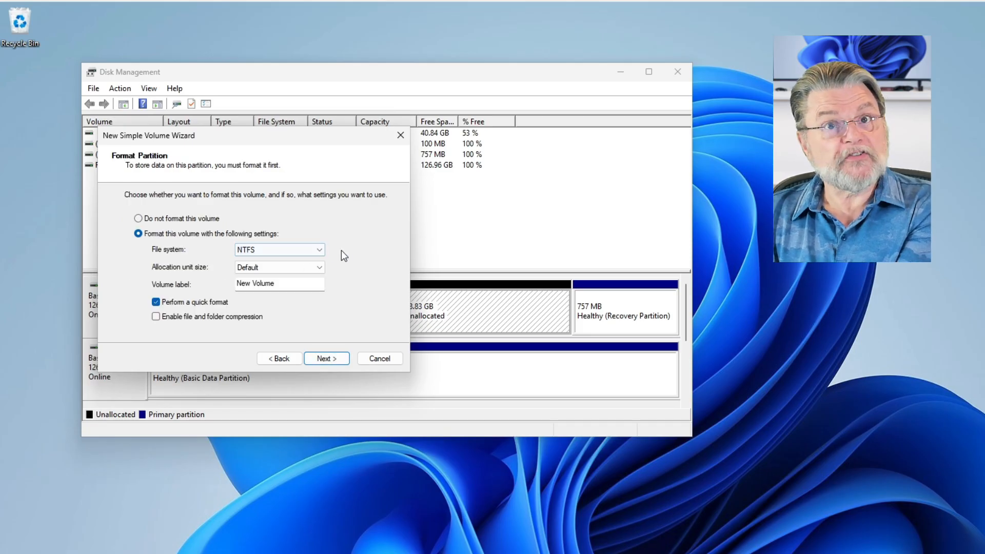
mouse_move(321, 291)
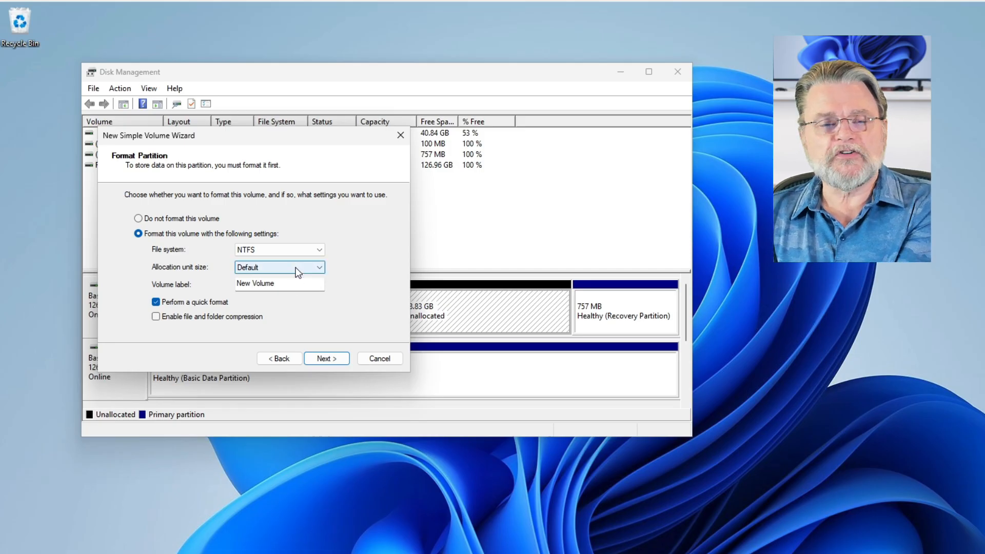
mouse_move(291, 306)
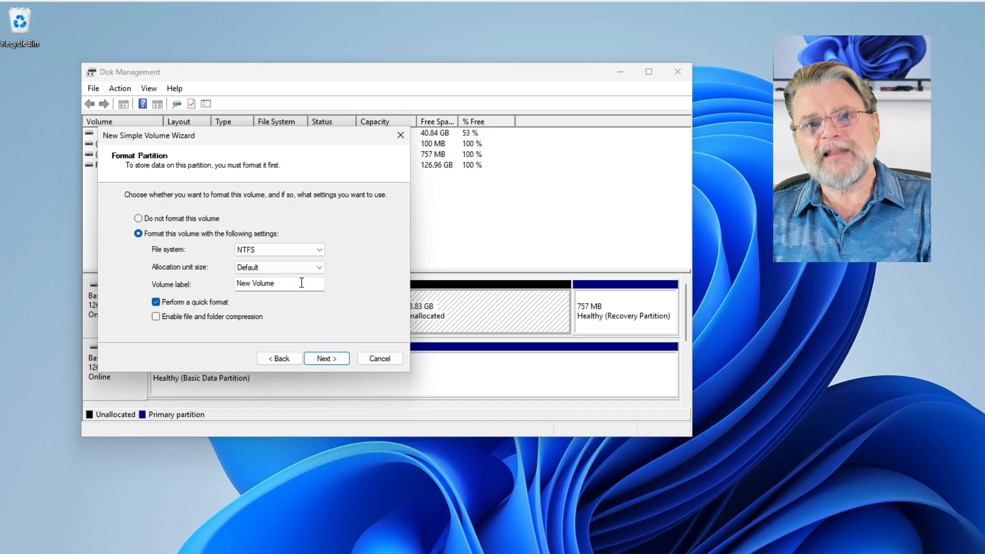
triple_click(280, 284)
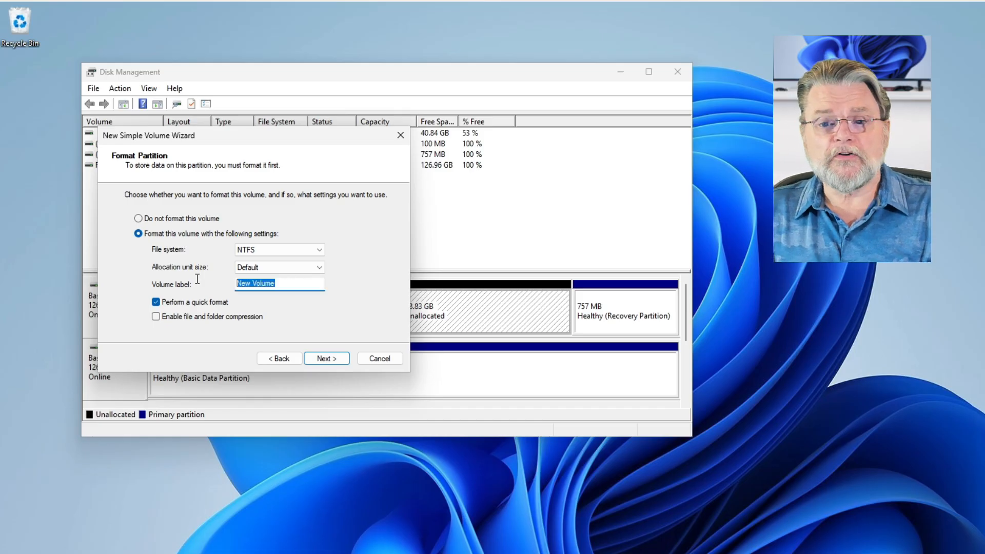
mouse_move(578, 212)
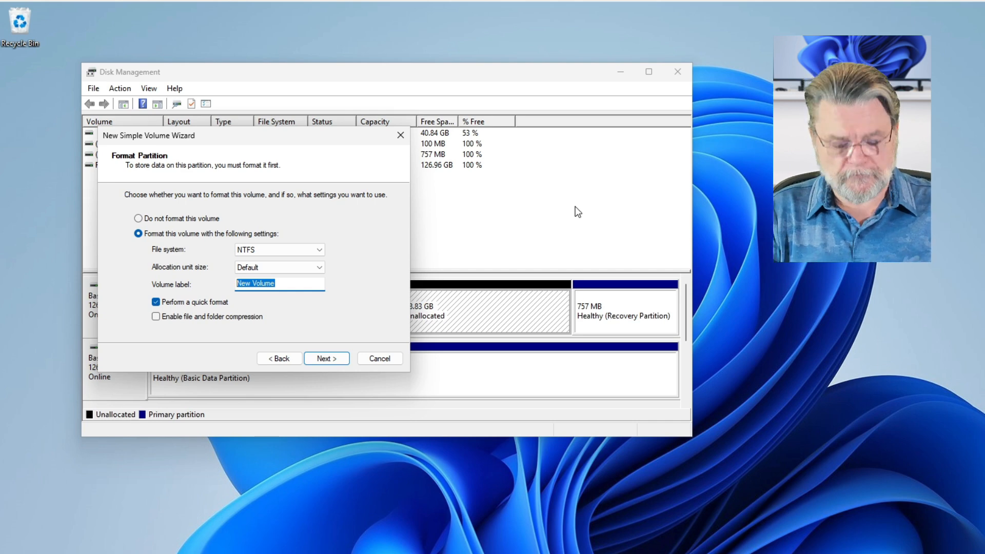
text(Date)
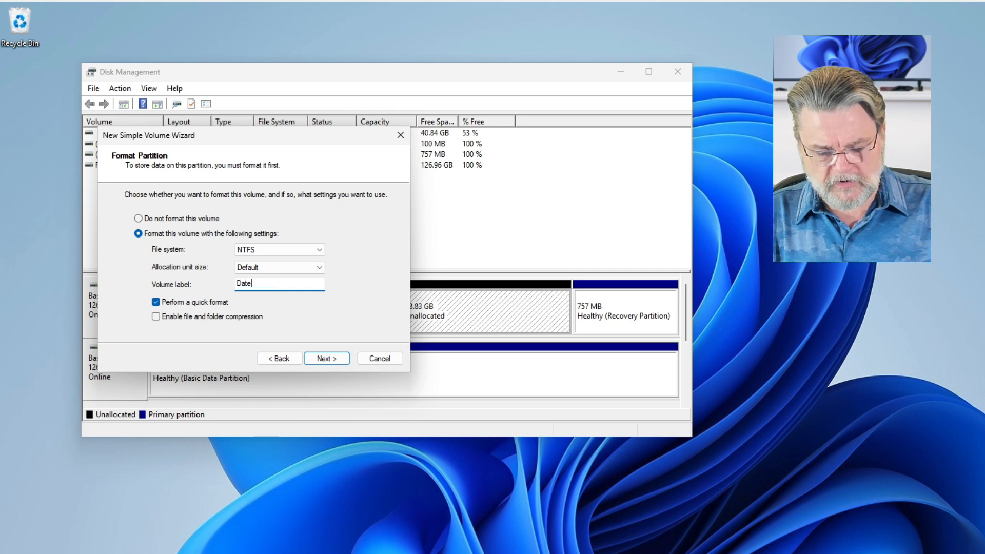
text(Data)
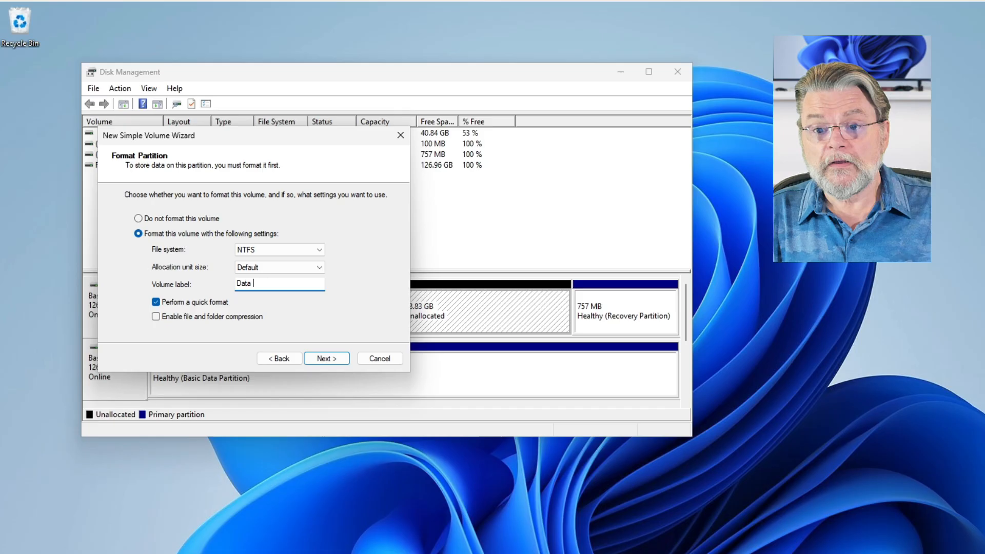
text(Drive)
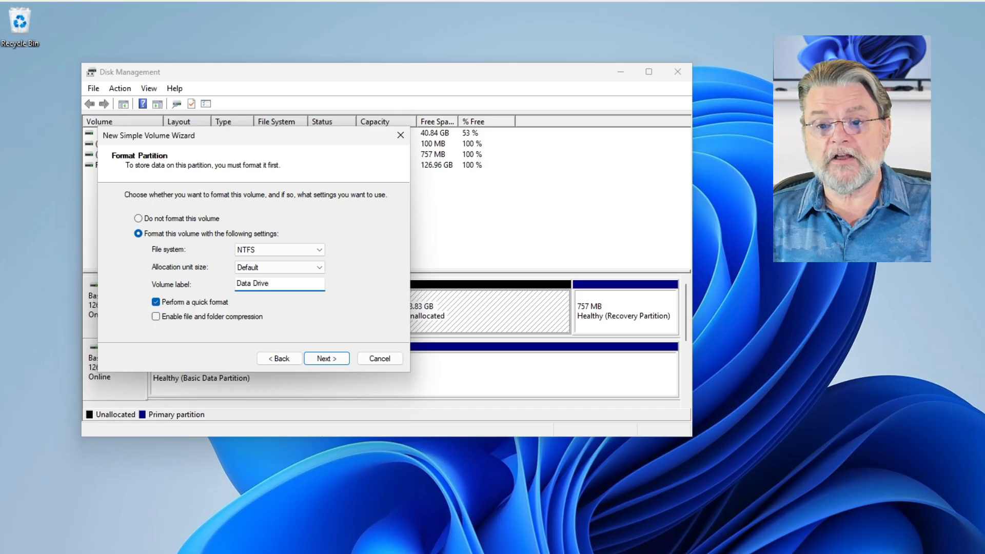
mouse_move(474, 326)
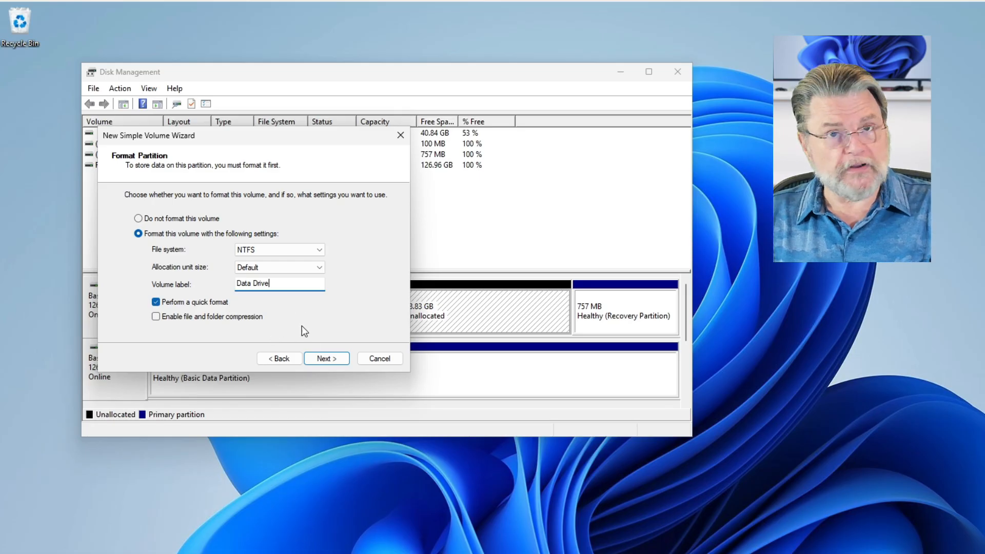
click(326, 358)
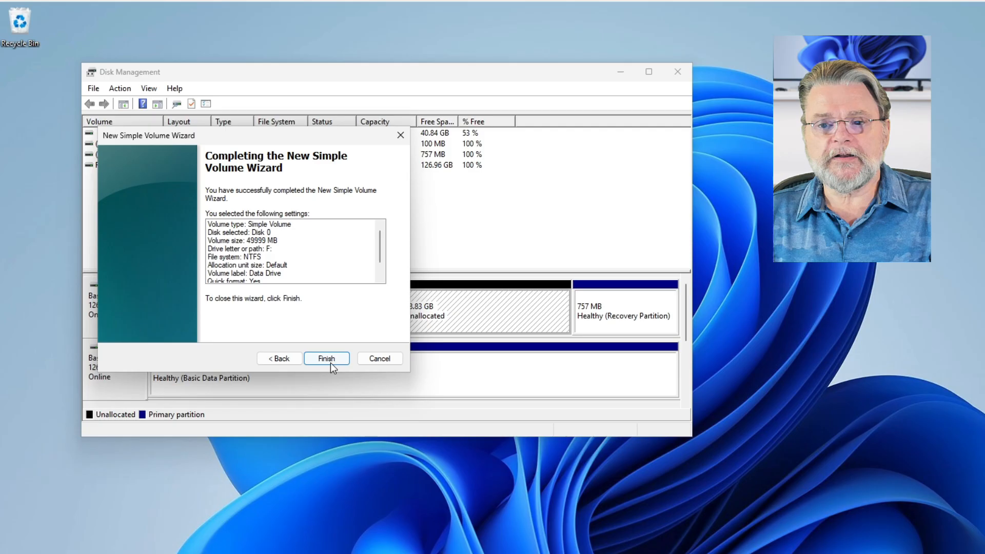
click(326, 358)
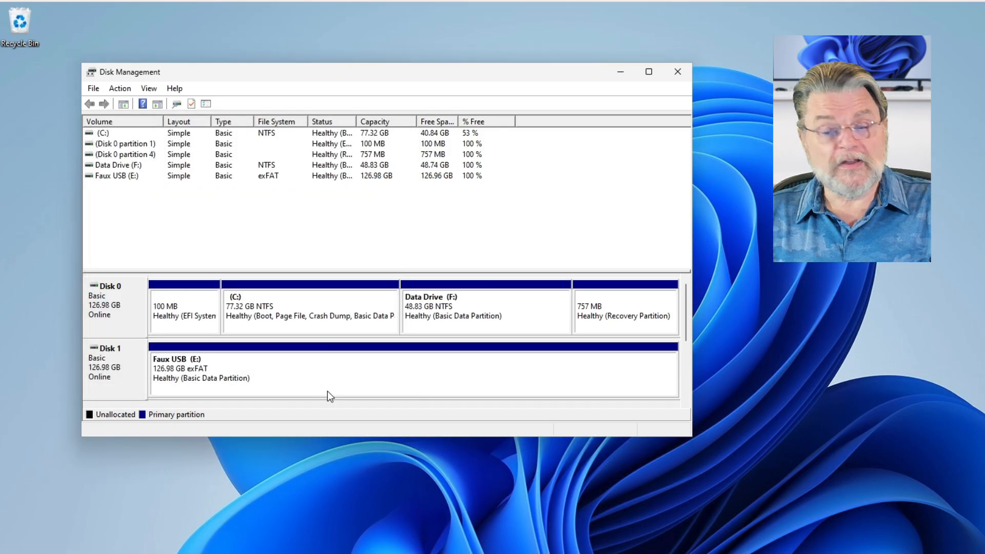
mouse_move(491, 307)
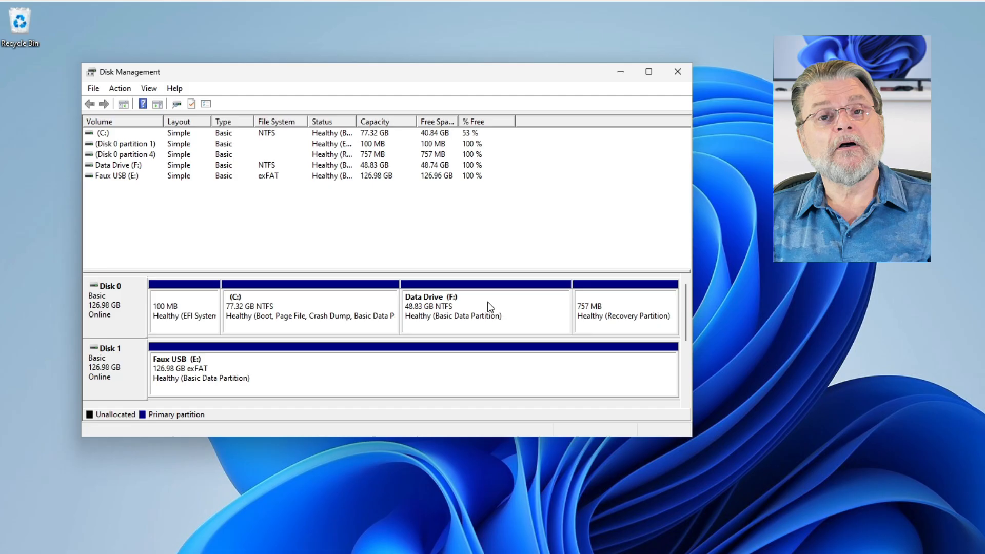
mouse_move(552, 403)
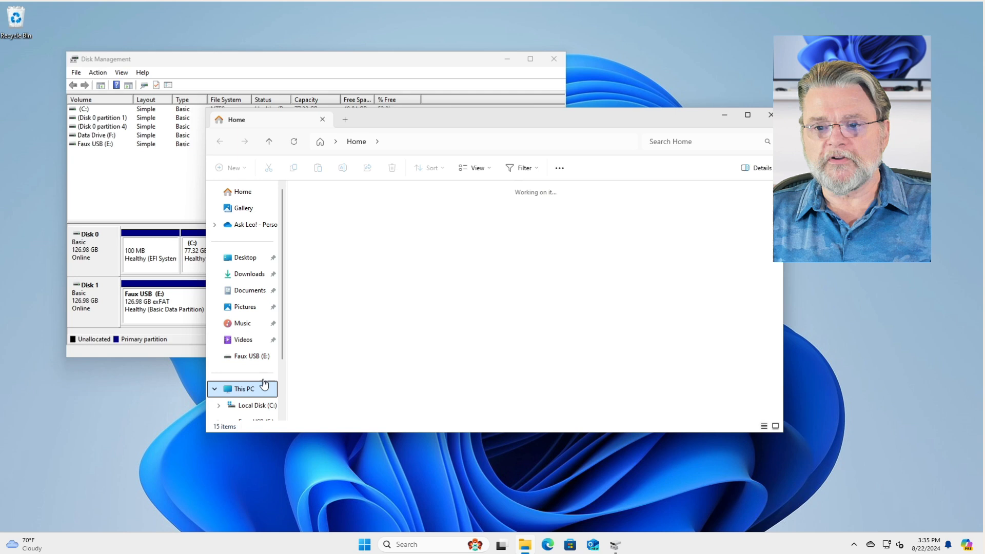
List This PC's drives so Data Drive (F:) shows 48.7 GB free beside Local Disk (C:).
click(244, 388)
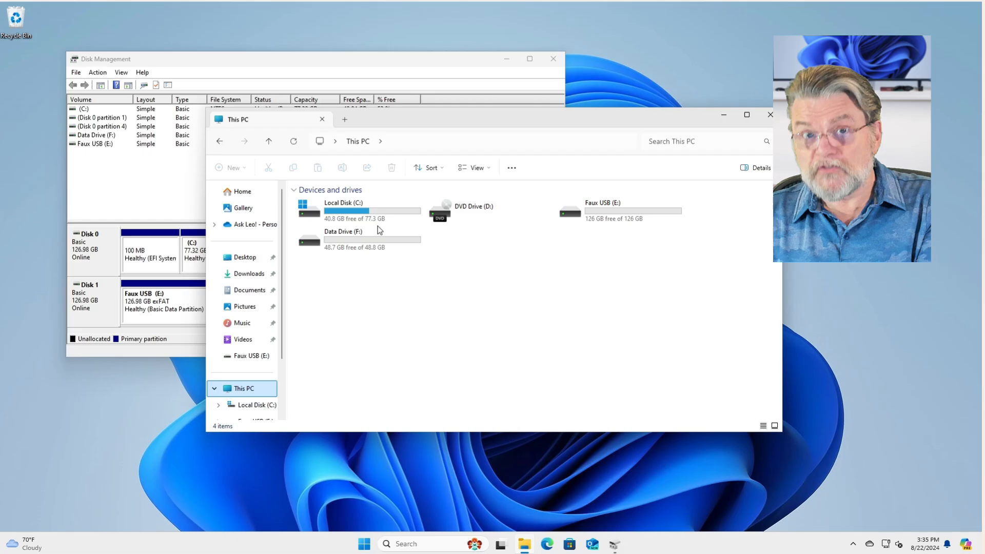
mouse_move(488, 256)
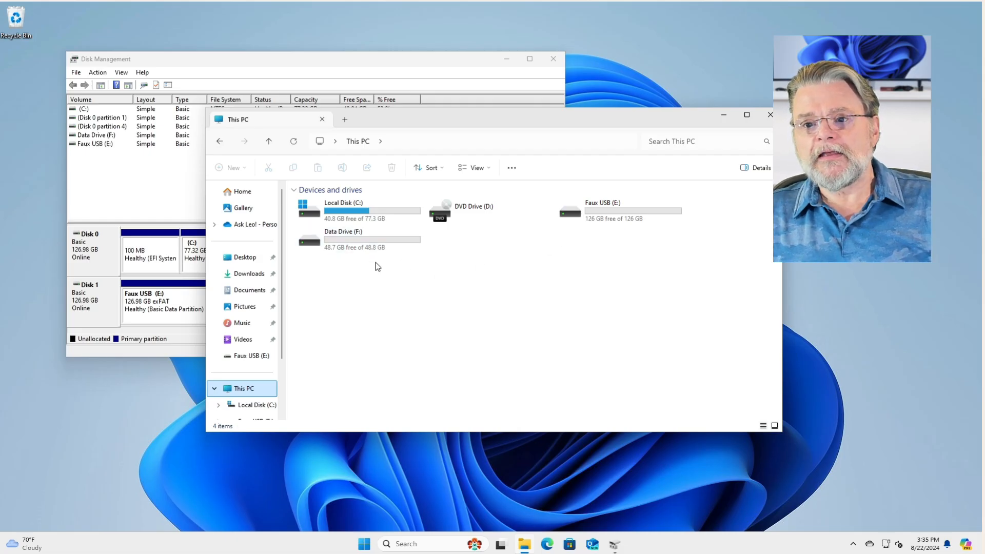
mouse_move(367, 258)
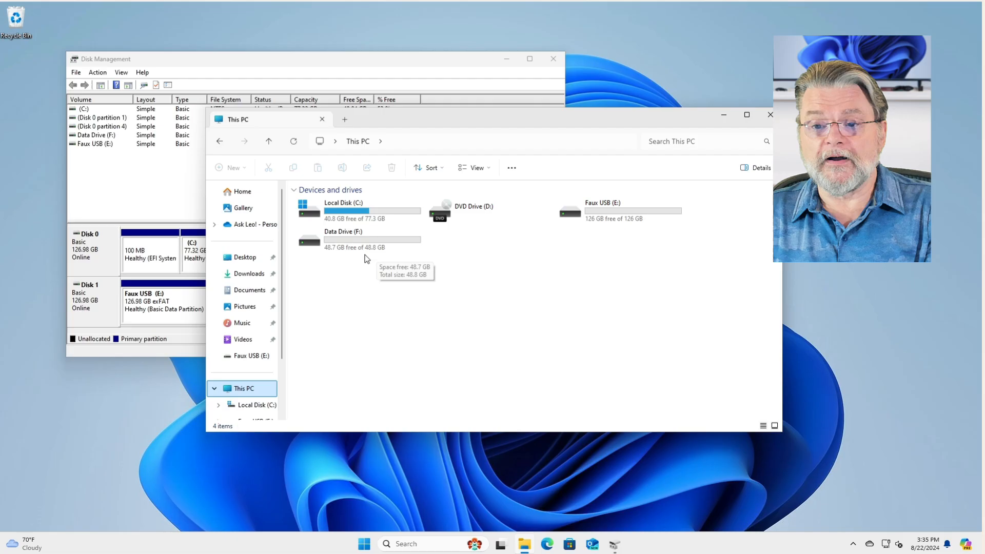
mouse_move(338, 342)
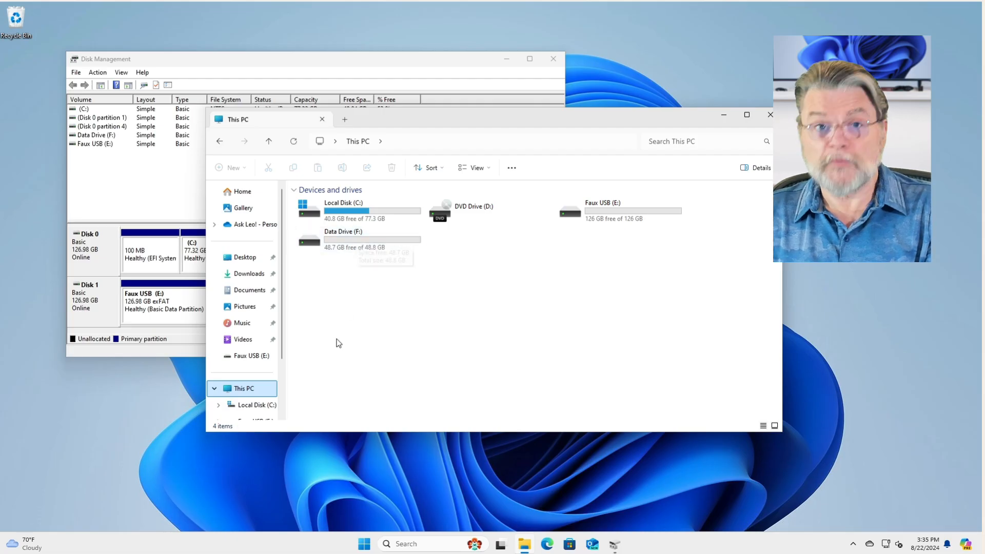
mouse_move(371, 424)
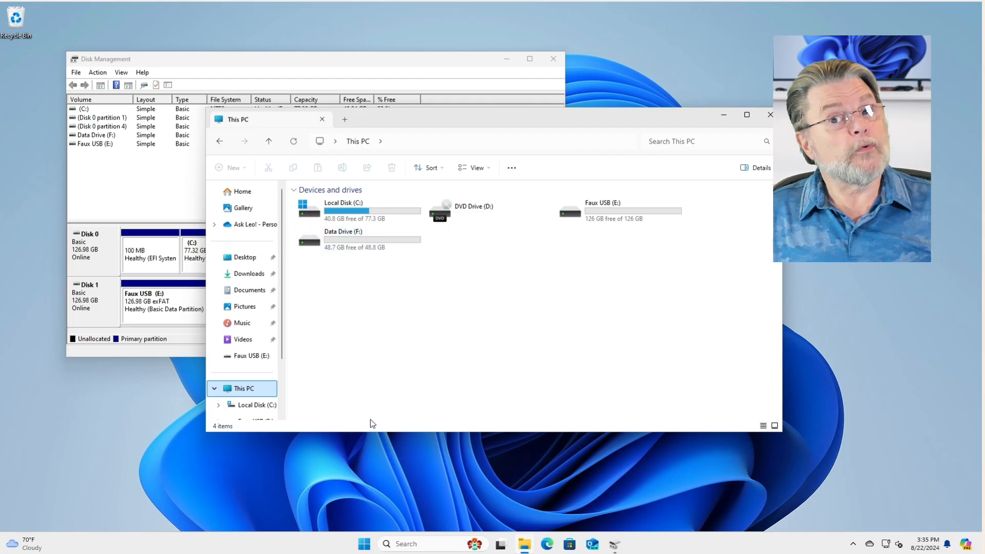